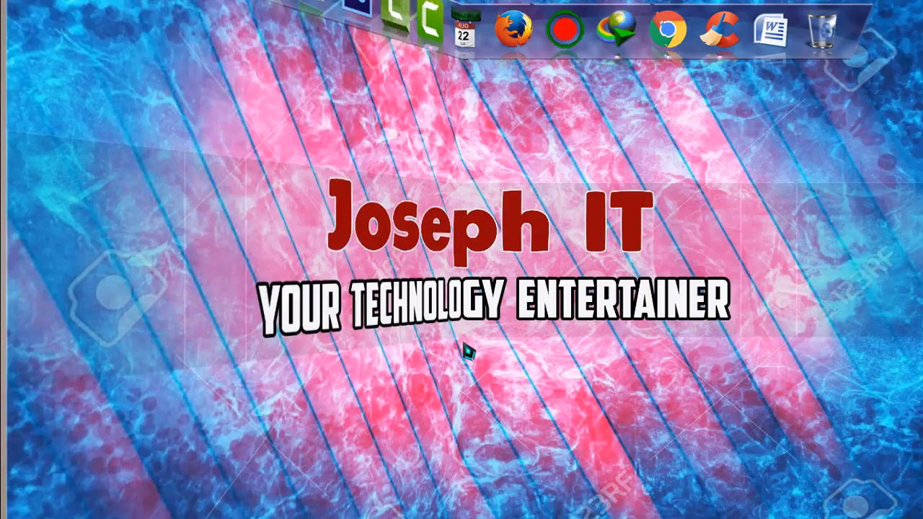
Open Chrome from the dock to reach the Google home page
left_click(666, 31)
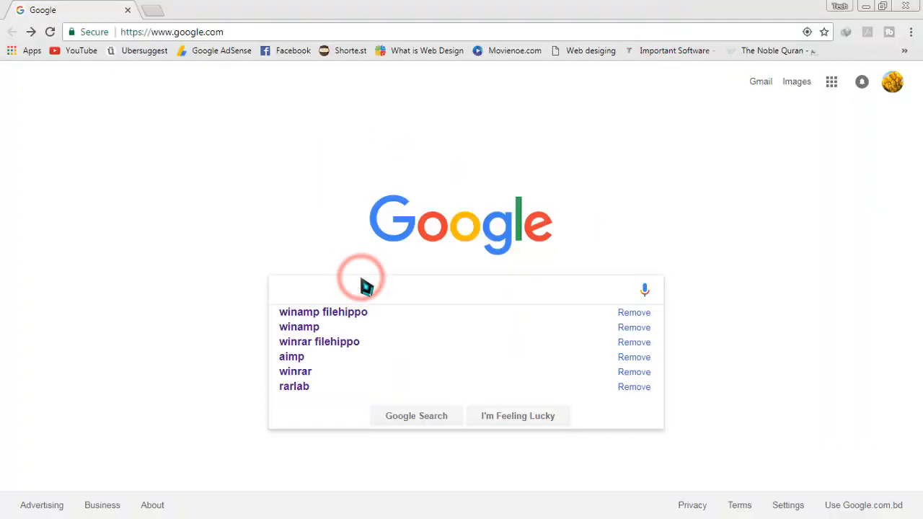
Search 'winamp filehippo' and download the latest Winamp installer from FileHippo
left_click(323, 312)
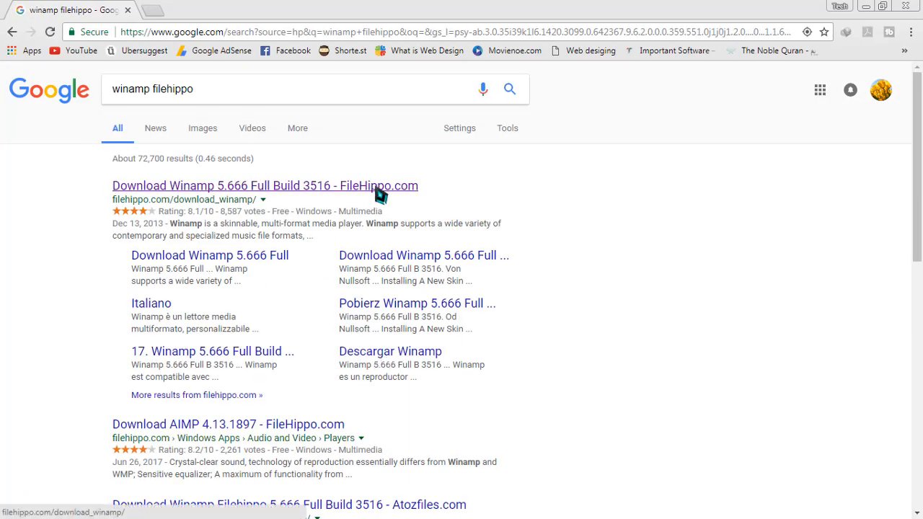
left_click(264, 185)
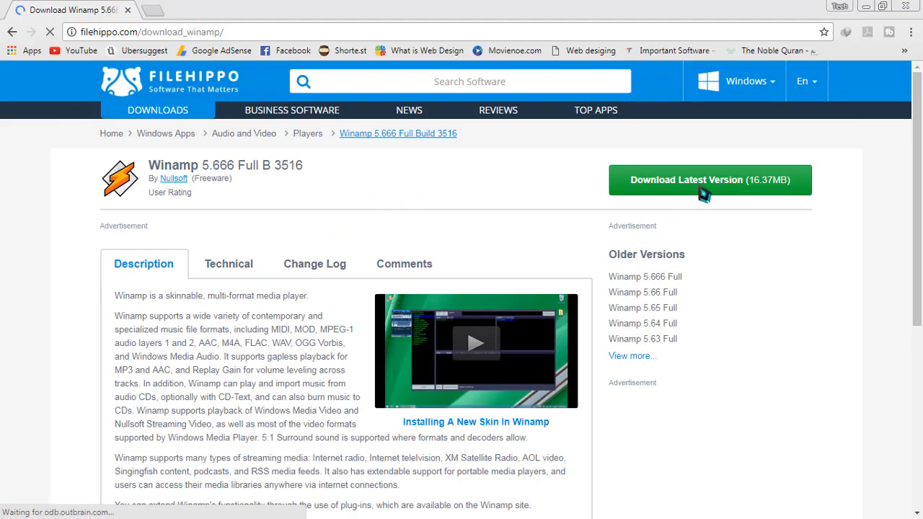
left_click(708, 179)
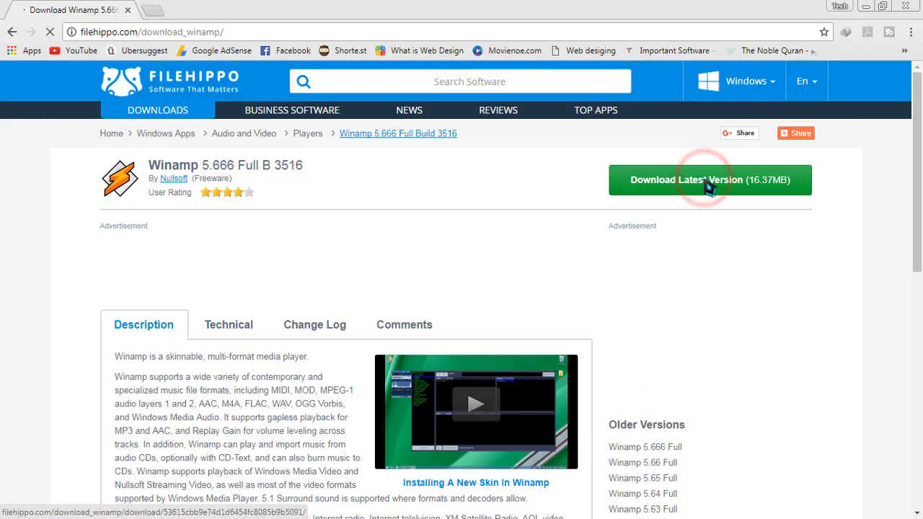
left_click(709, 179)
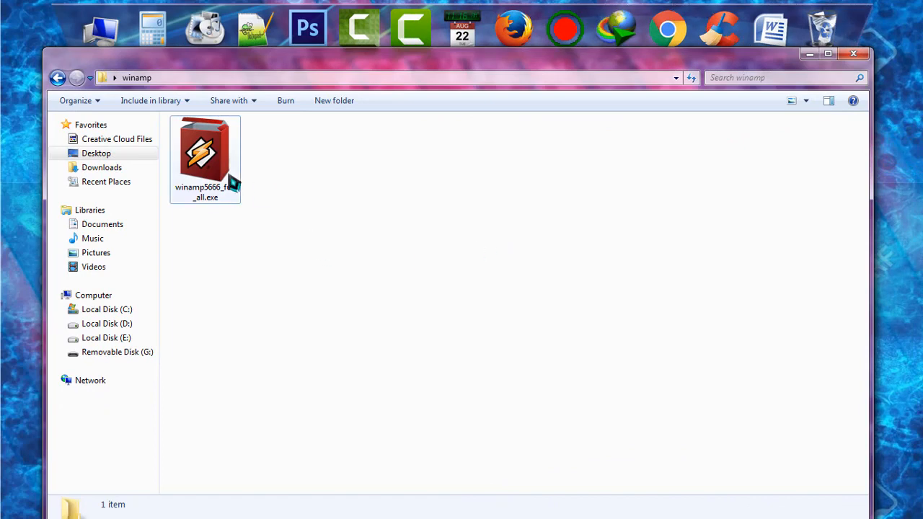
Run winamp5666_full_all.exe and install Winamp in English with the full component set
double_click(205, 152)
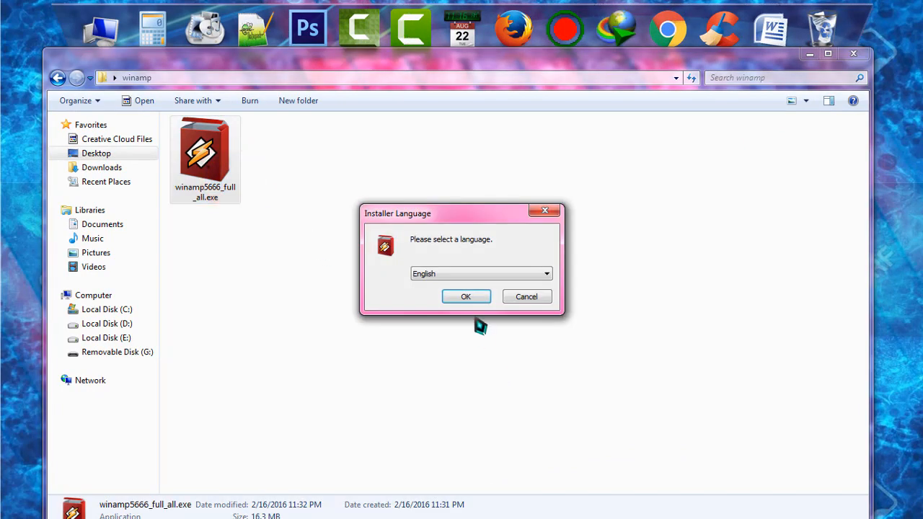
left_click(466, 297)
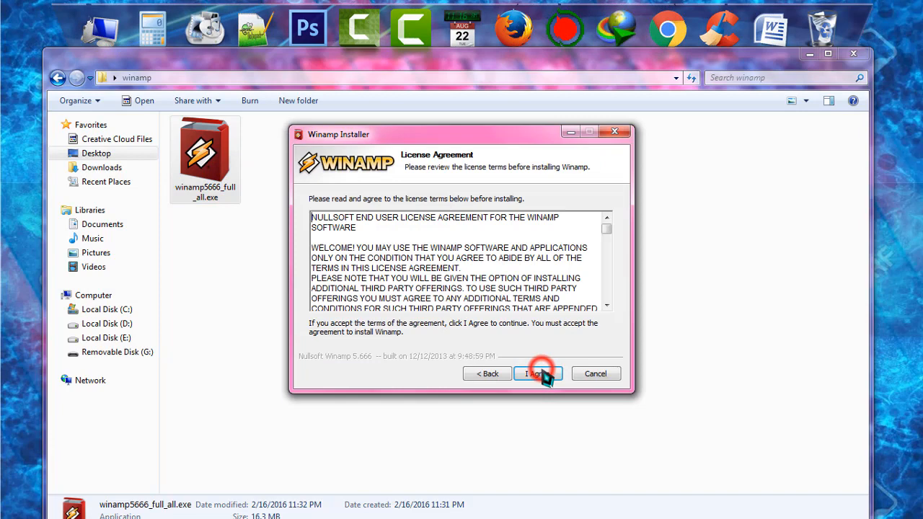
left_click(537, 374)
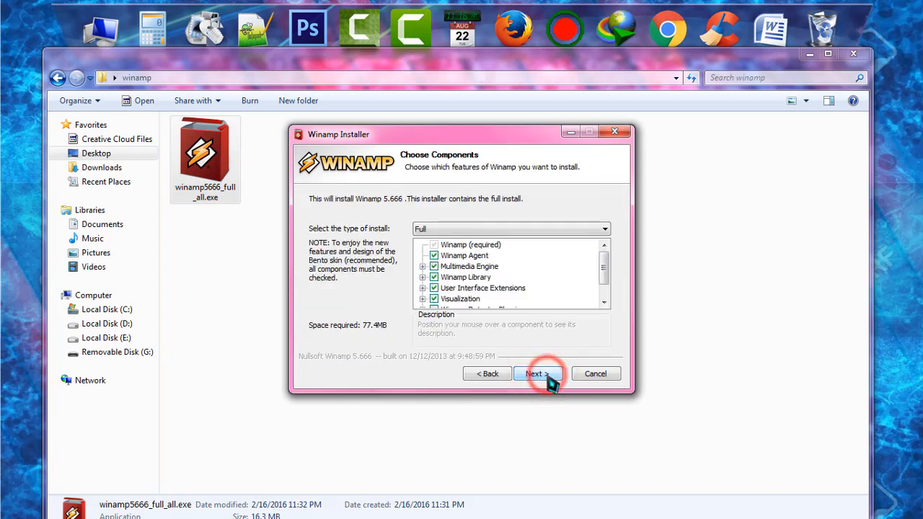
left_click(537, 373)
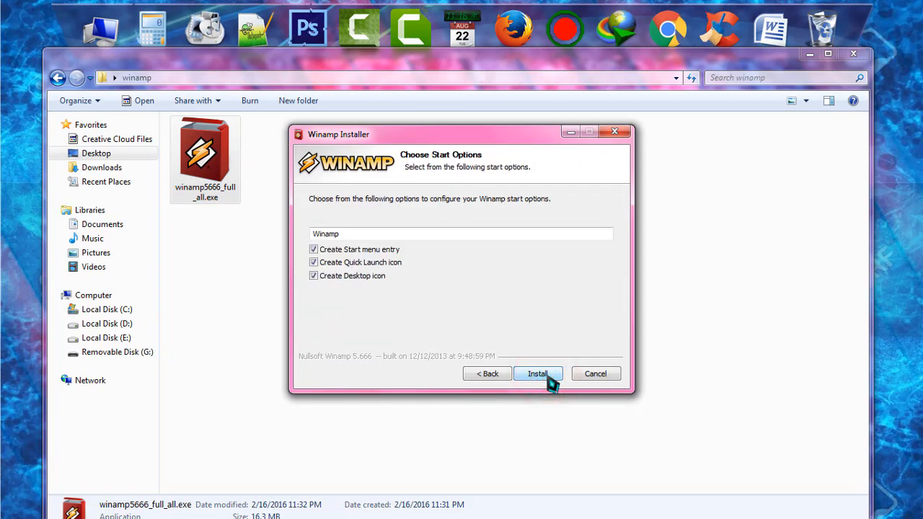
left_click(537, 374)
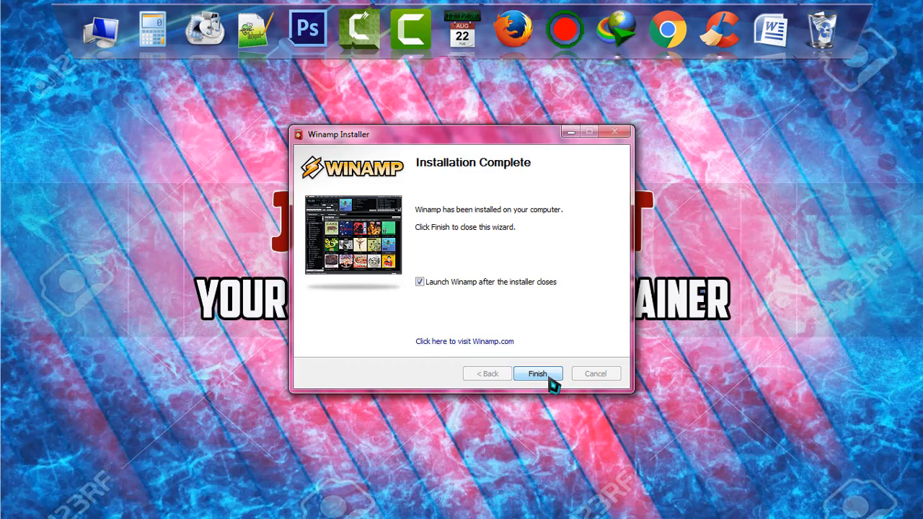
Launch Winamp and complete first-run setup choosing the Winamp Modern skin
left_click(538, 373)
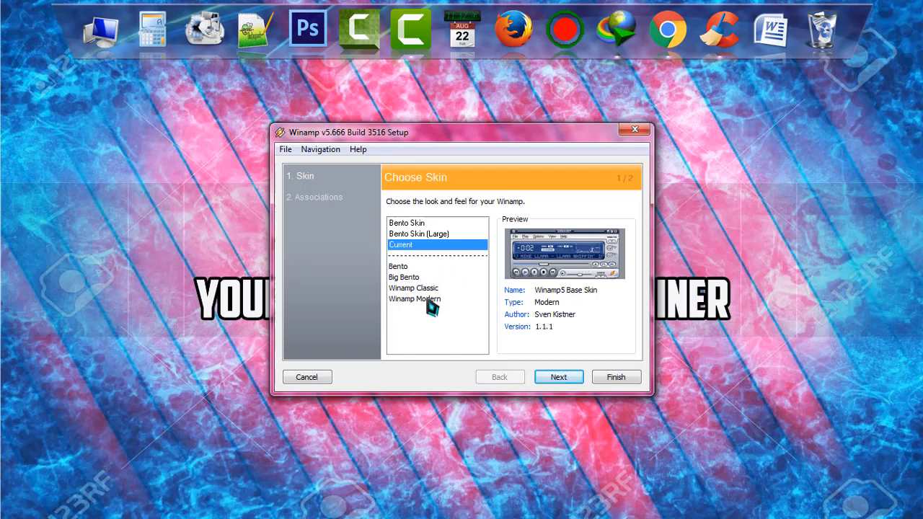
left_click(414, 299)
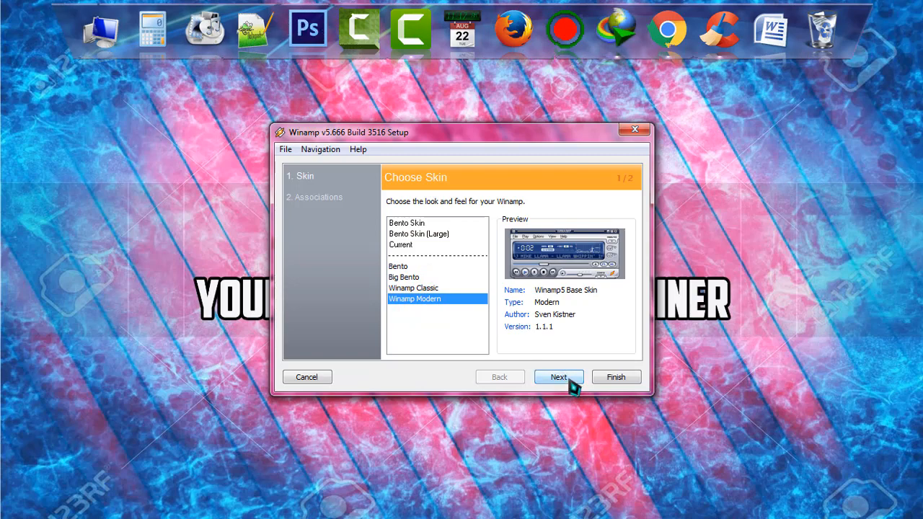
left_click(558, 376)
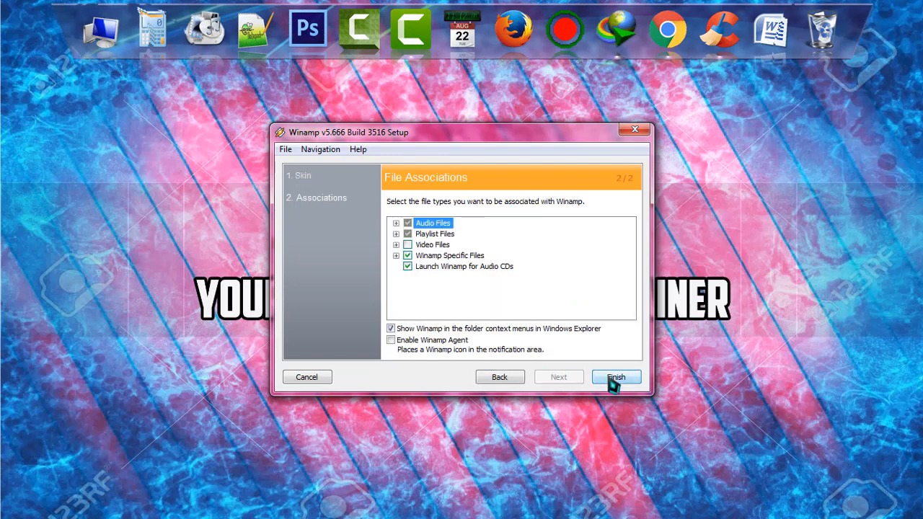
left_click(615, 376)
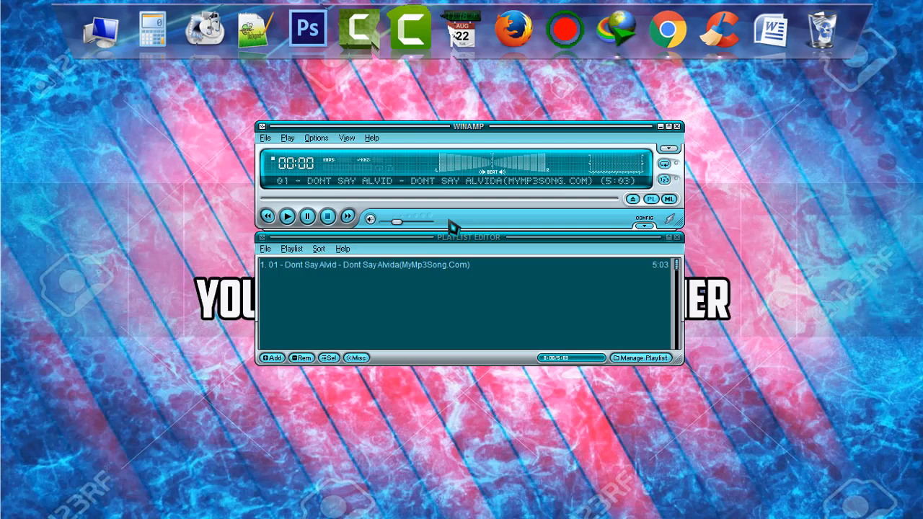
mouse_move(610, 227)
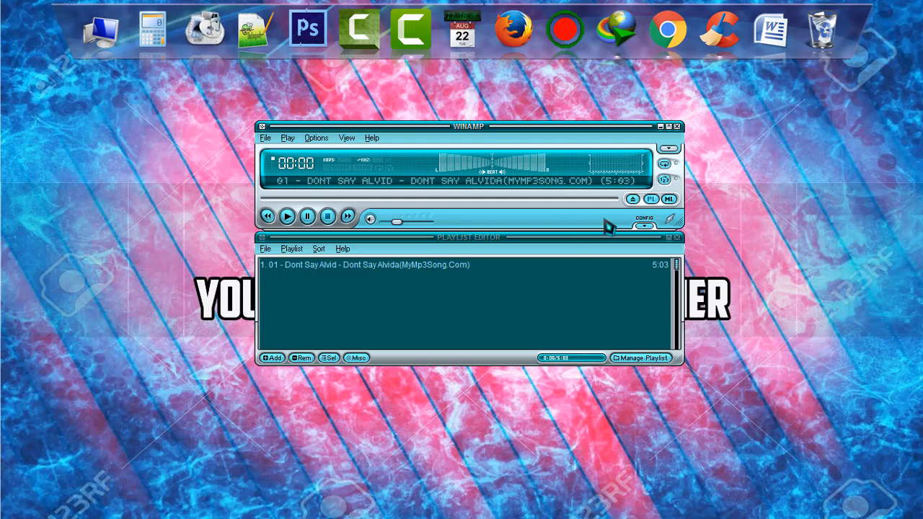
mouse_move(582, 242)
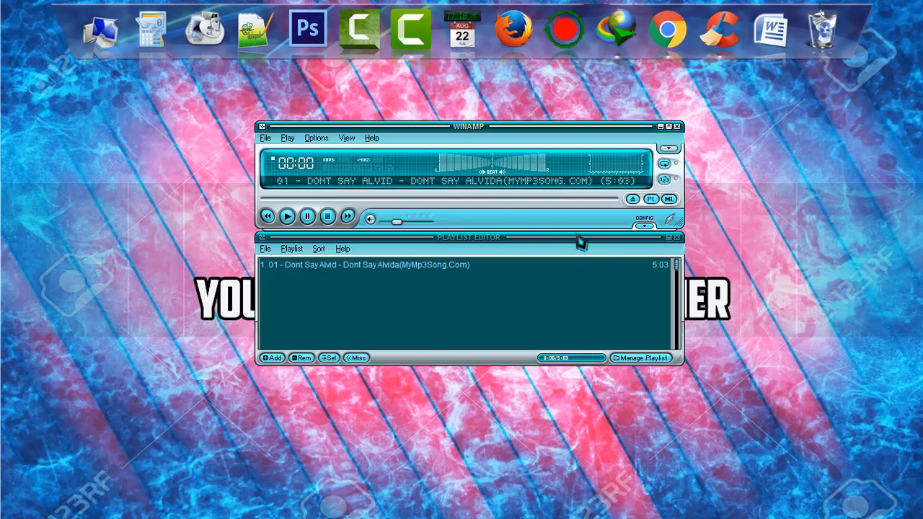
mouse_move(616, 249)
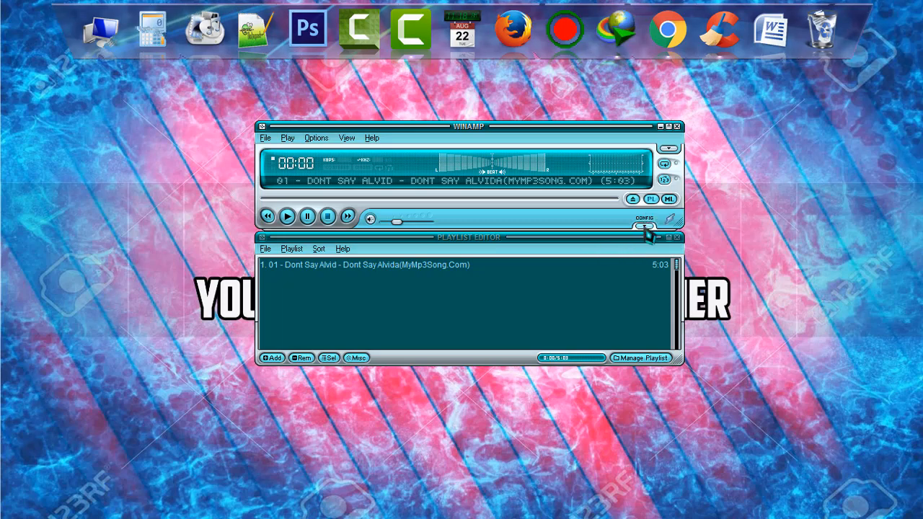
Open the Config drawer on the player to show the Color Themes list
left_click(644, 227)
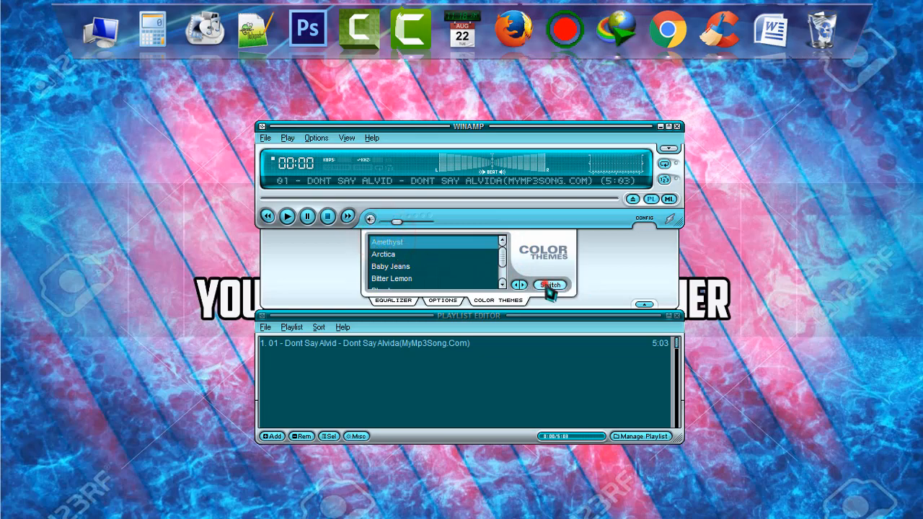
Apply the Amethyst theme and cycle to a purple-and-cream color theme
left_click(550, 284)
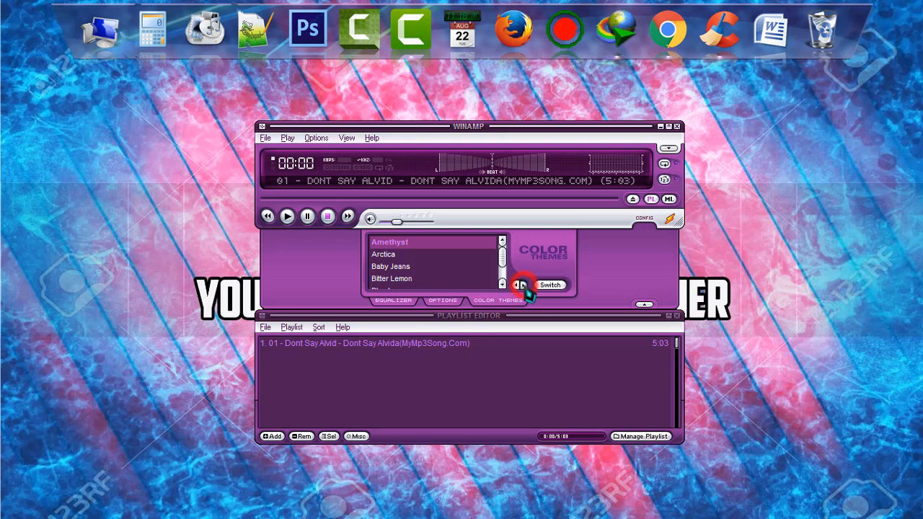
left_click(549, 284)
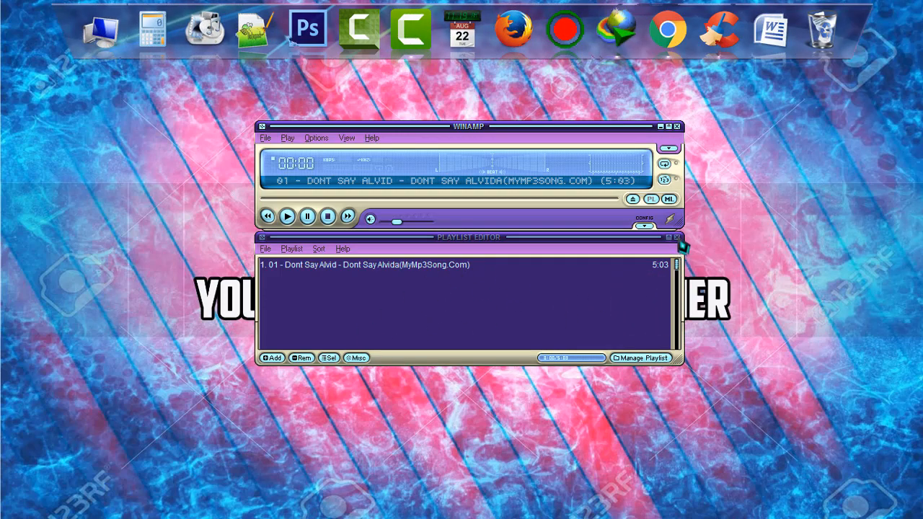
Close and reopen the playlist editor, then reposition the docked player and playlist
left_click(676, 236)
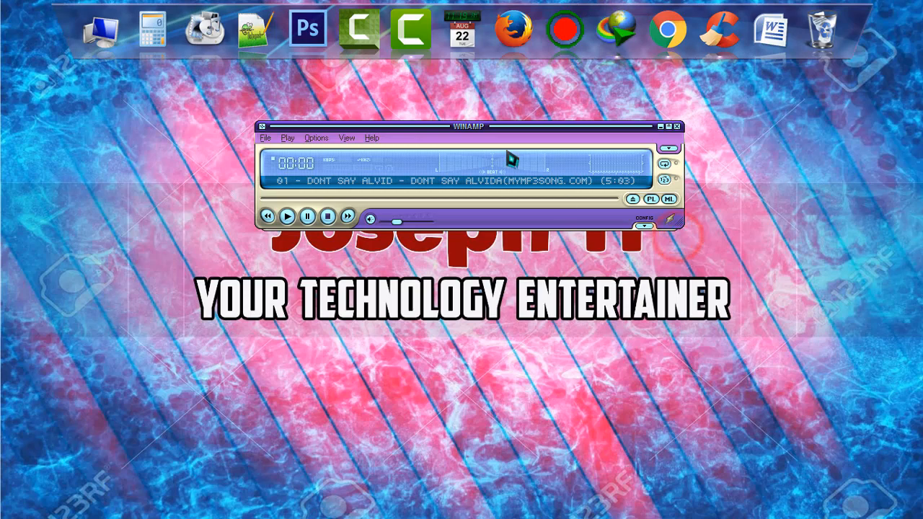
left_click_drag(468, 125, 446, 180)
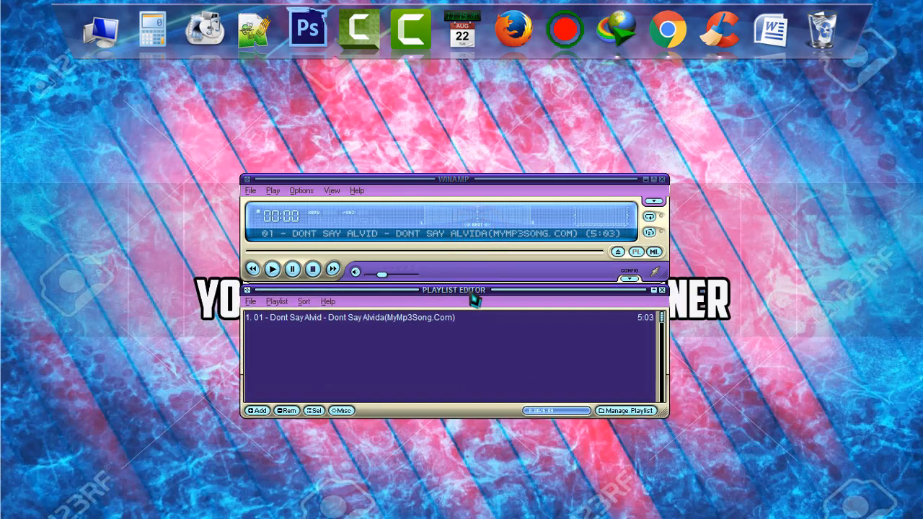
left_click_drag(454, 179, 444, 149)
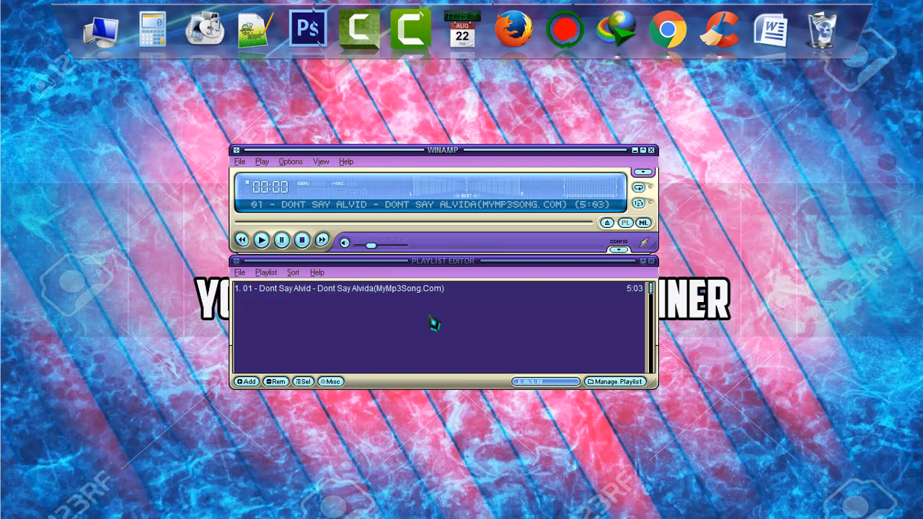
mouse_move(498, 278)
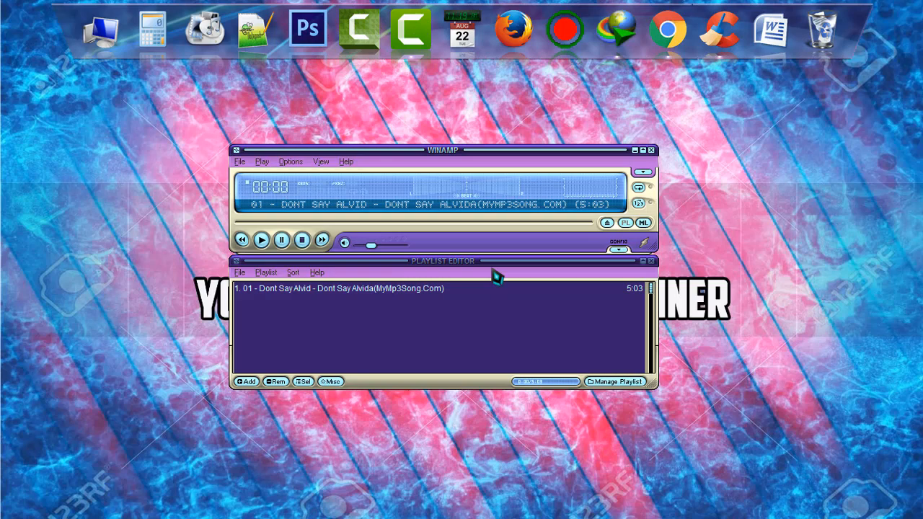